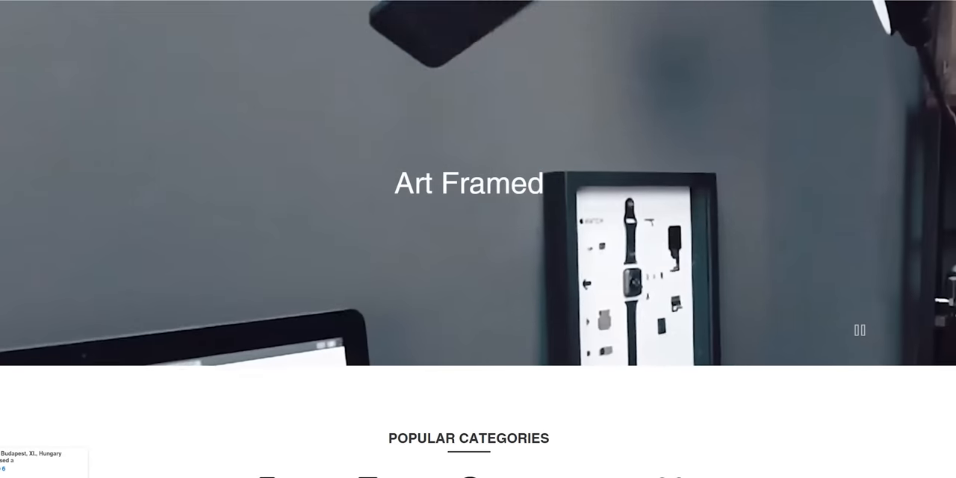
# Step: Search 'windows', add Windows 10 Pro OEM CD Key Global, and apply promo code ID20
pyautogui.scroll(-3)
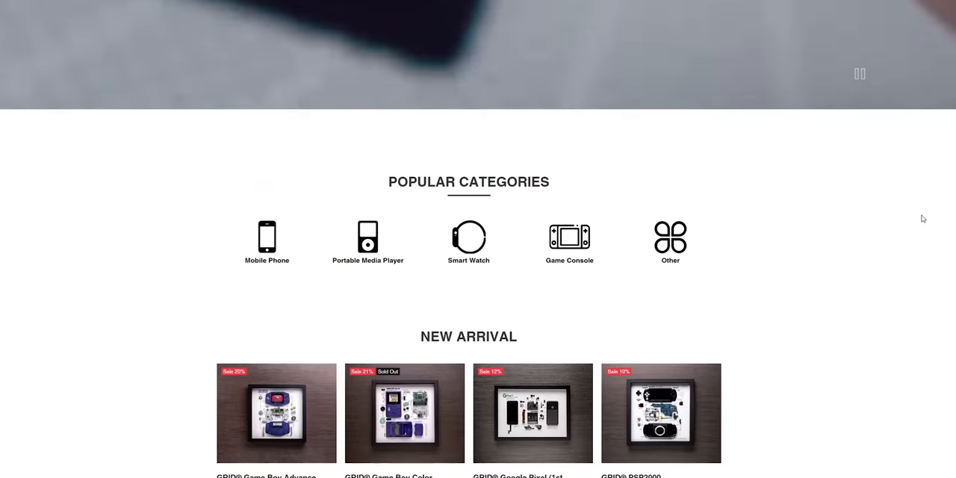
pyautogui.scroll(-3)
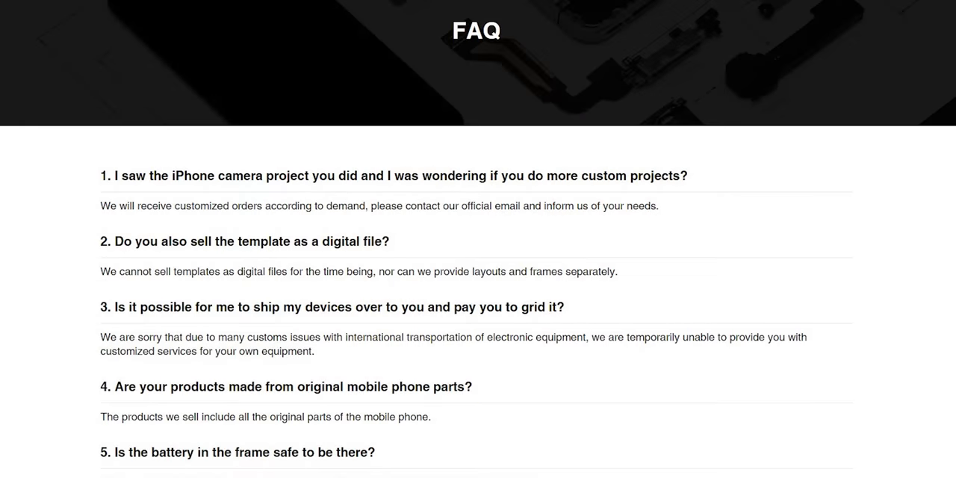
pyautogui.scroll(-3)
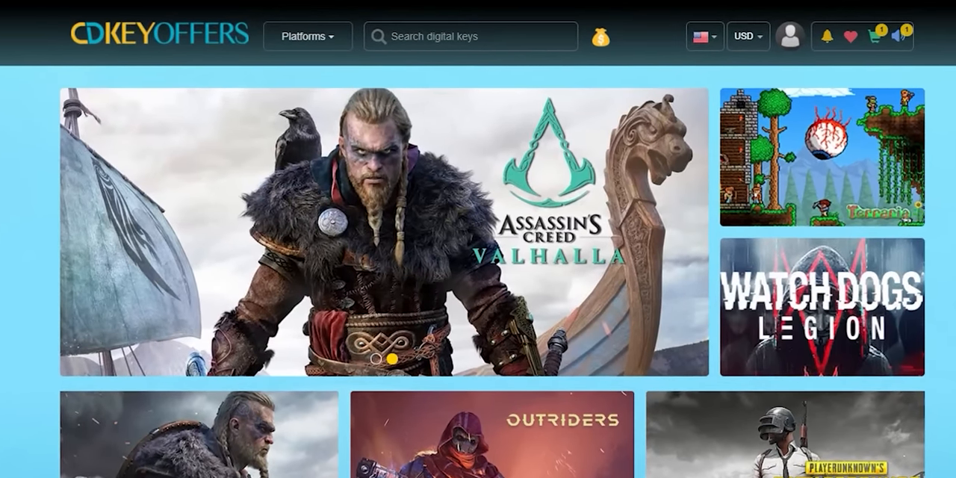
pyautogui.write('windows')
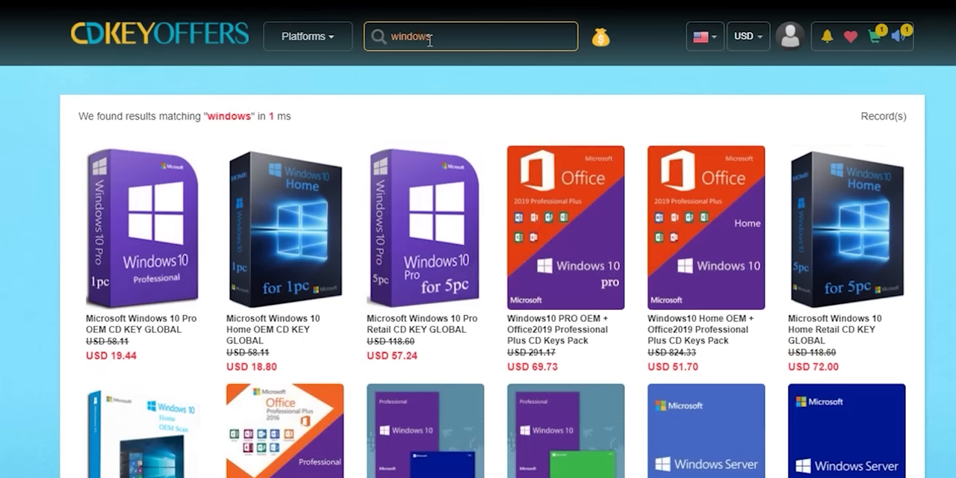
pyautogui.click(142, 228)
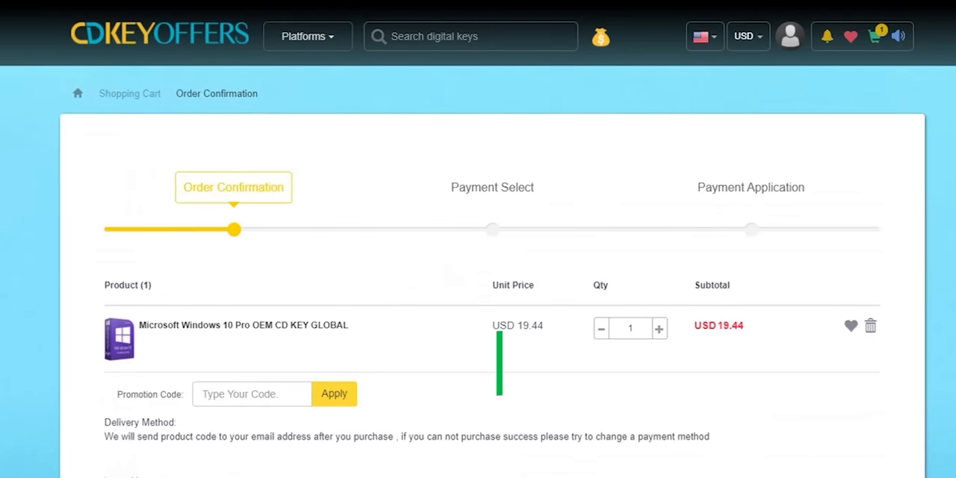
pyautogui.write('ID20')
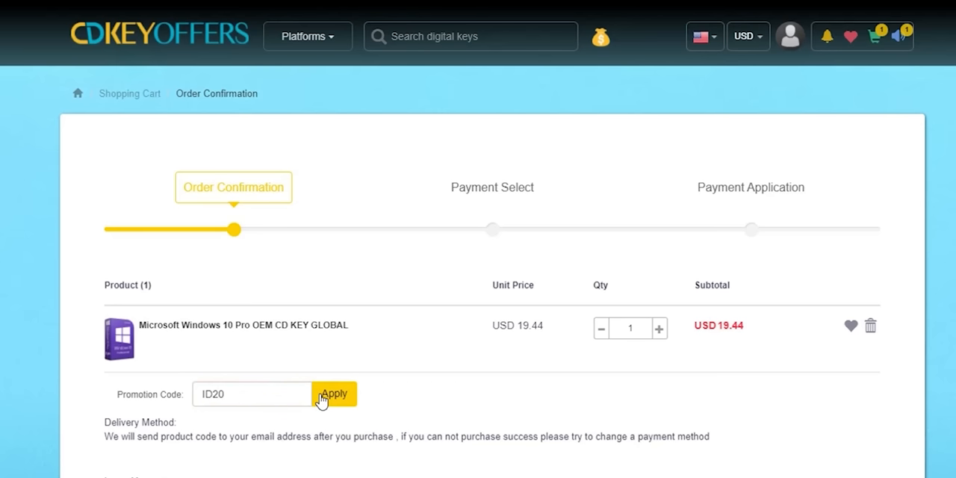
pyautogui.click(334, 393)
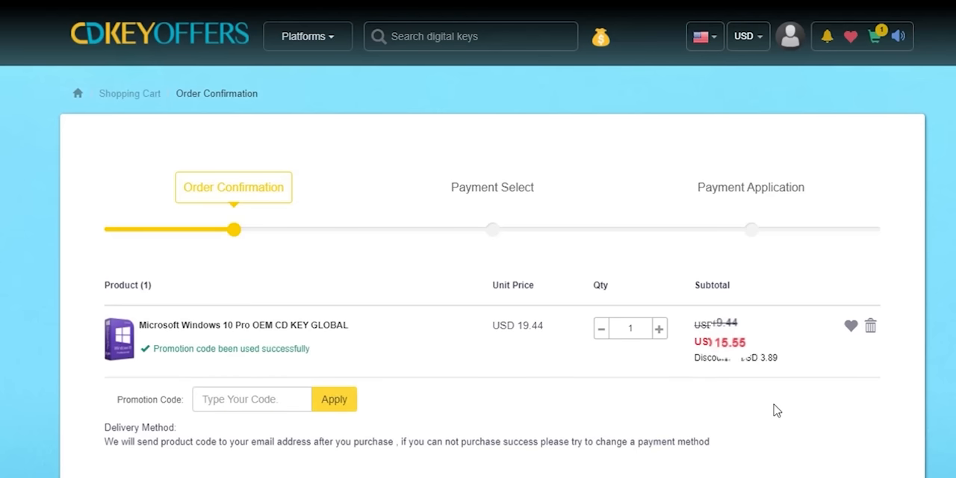